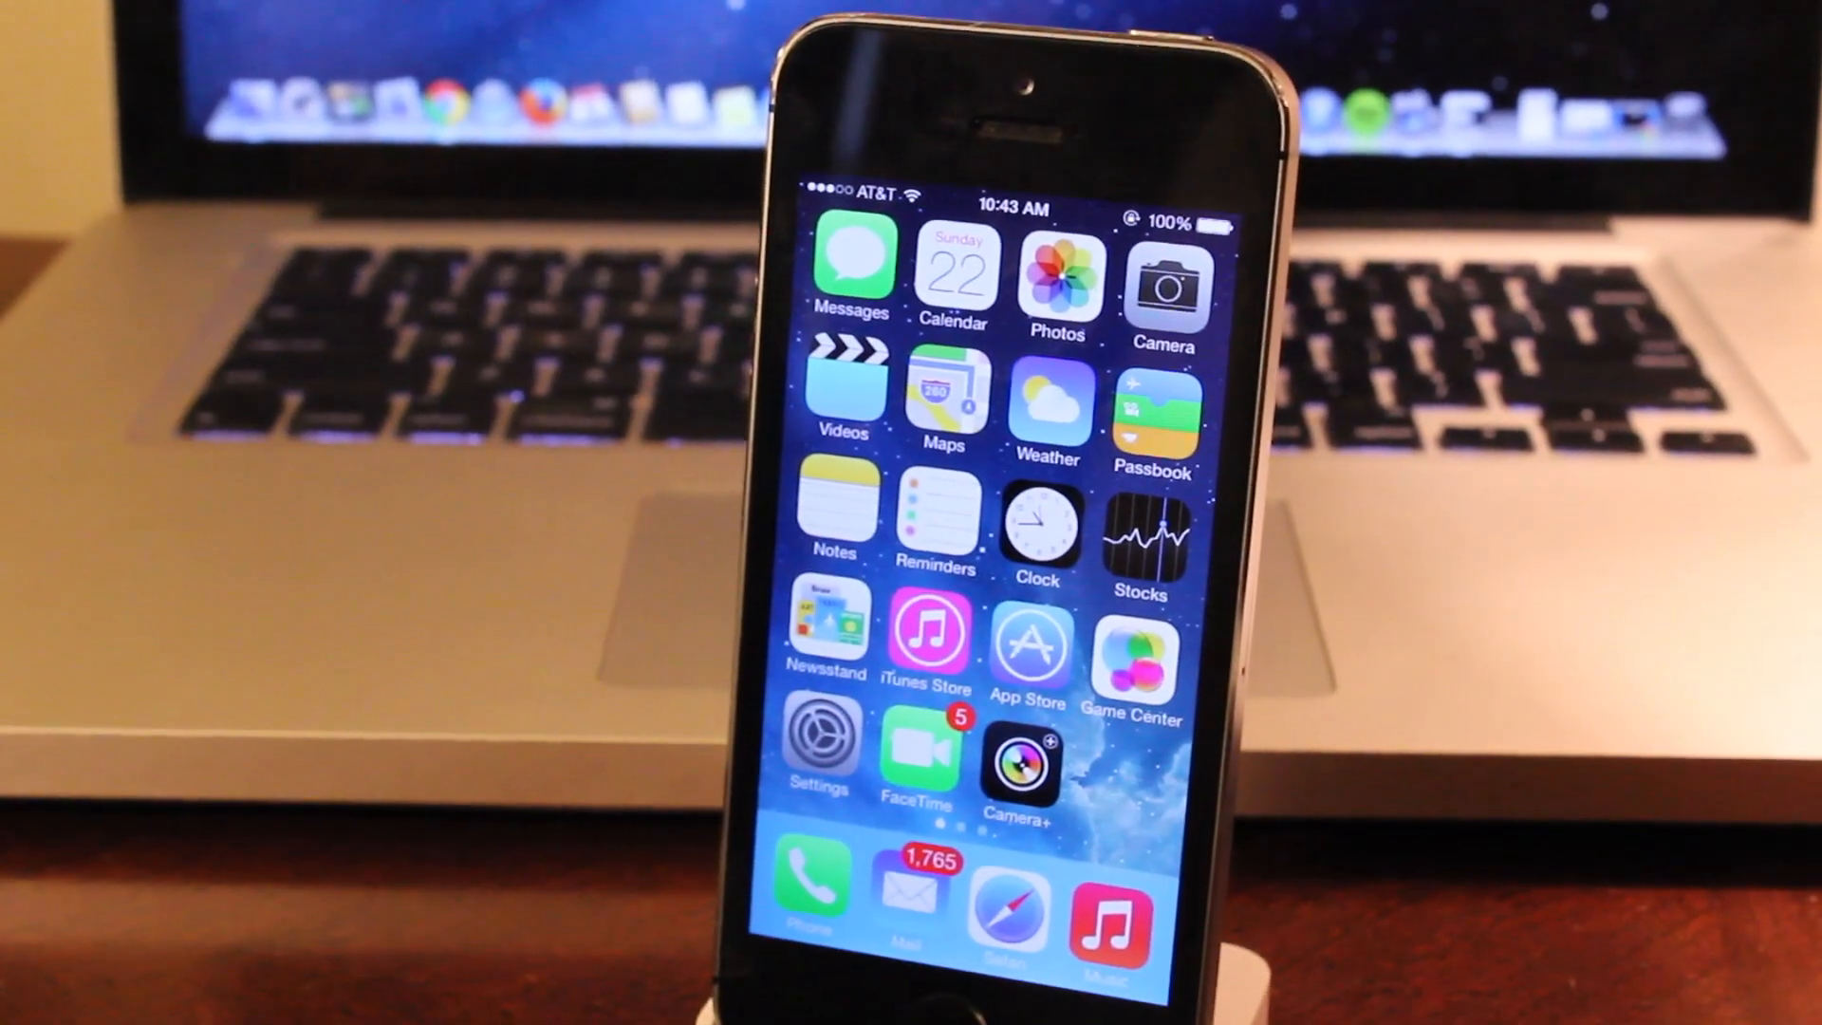
Launch the evasi0n 7 app from the evasi0n 7 – 1.0.0 Finder window.
click(826, 738)
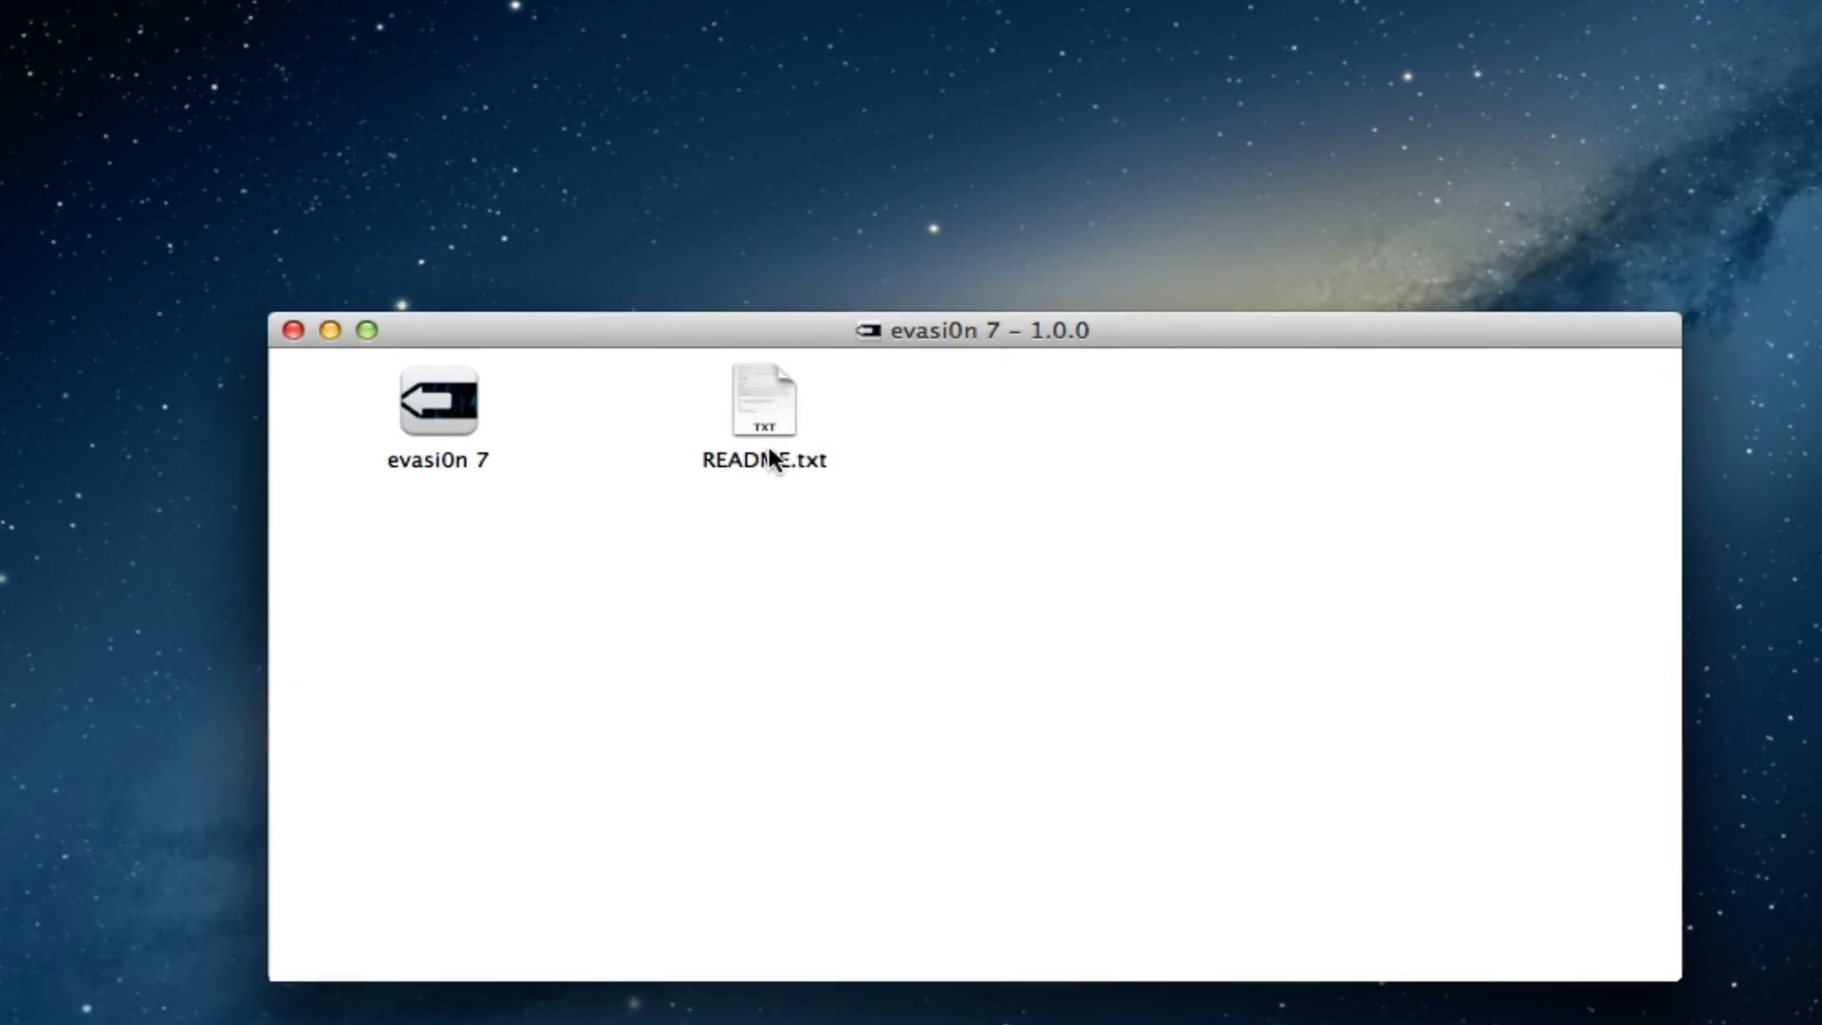
double_click(439, 401)
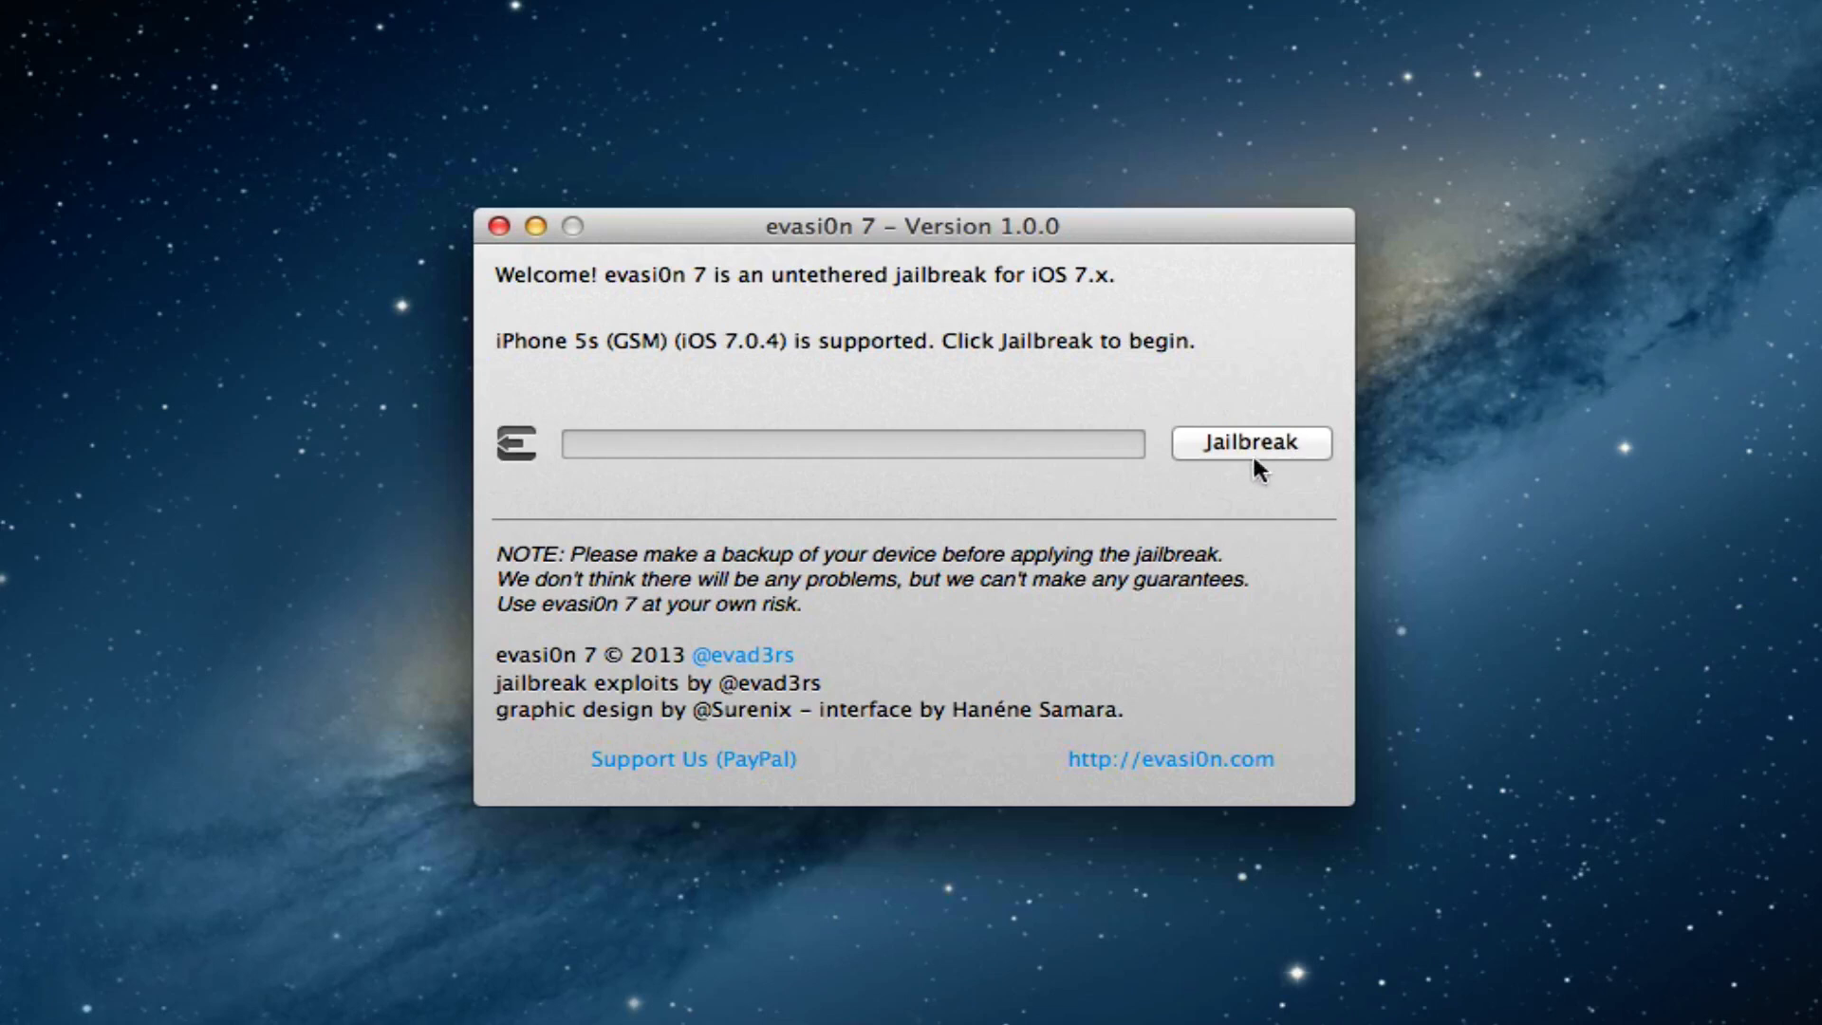
Start the jailbreak so evasi0n 7 begins uploading jailbreak data to the iPhone 5s.
click(1250, 444)
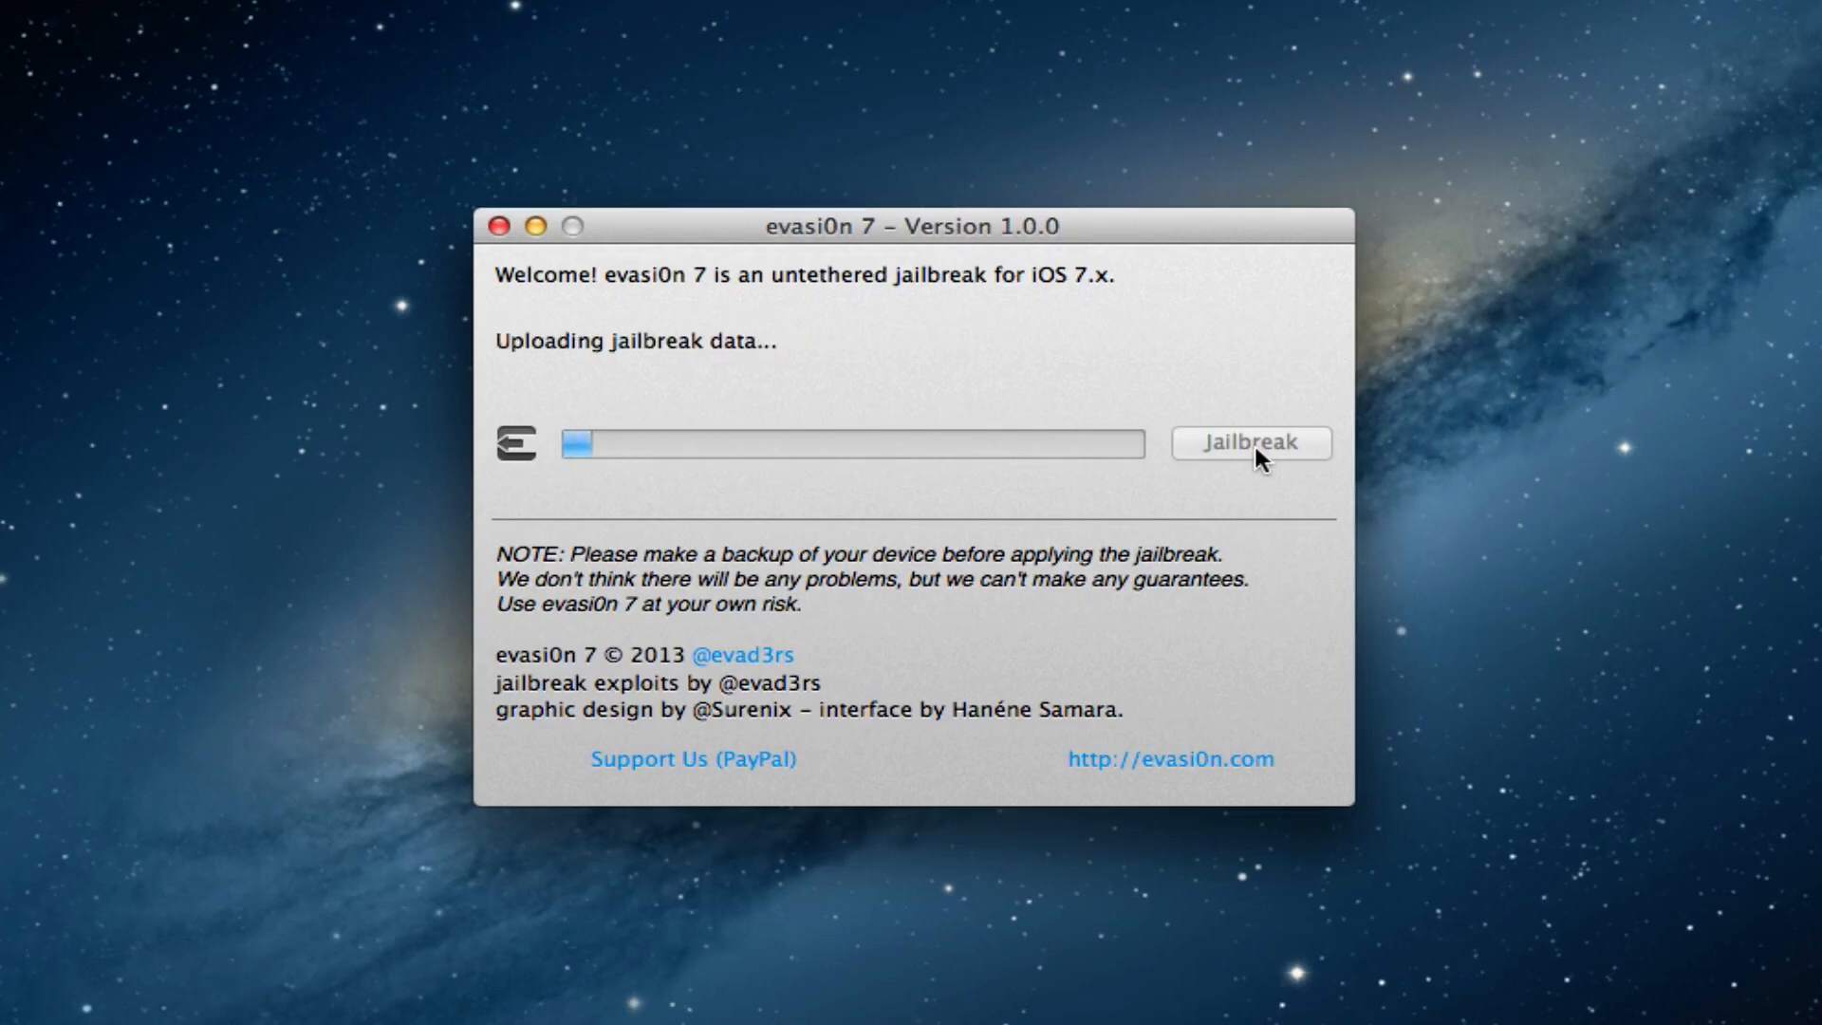
mouse_move(1253, 496)
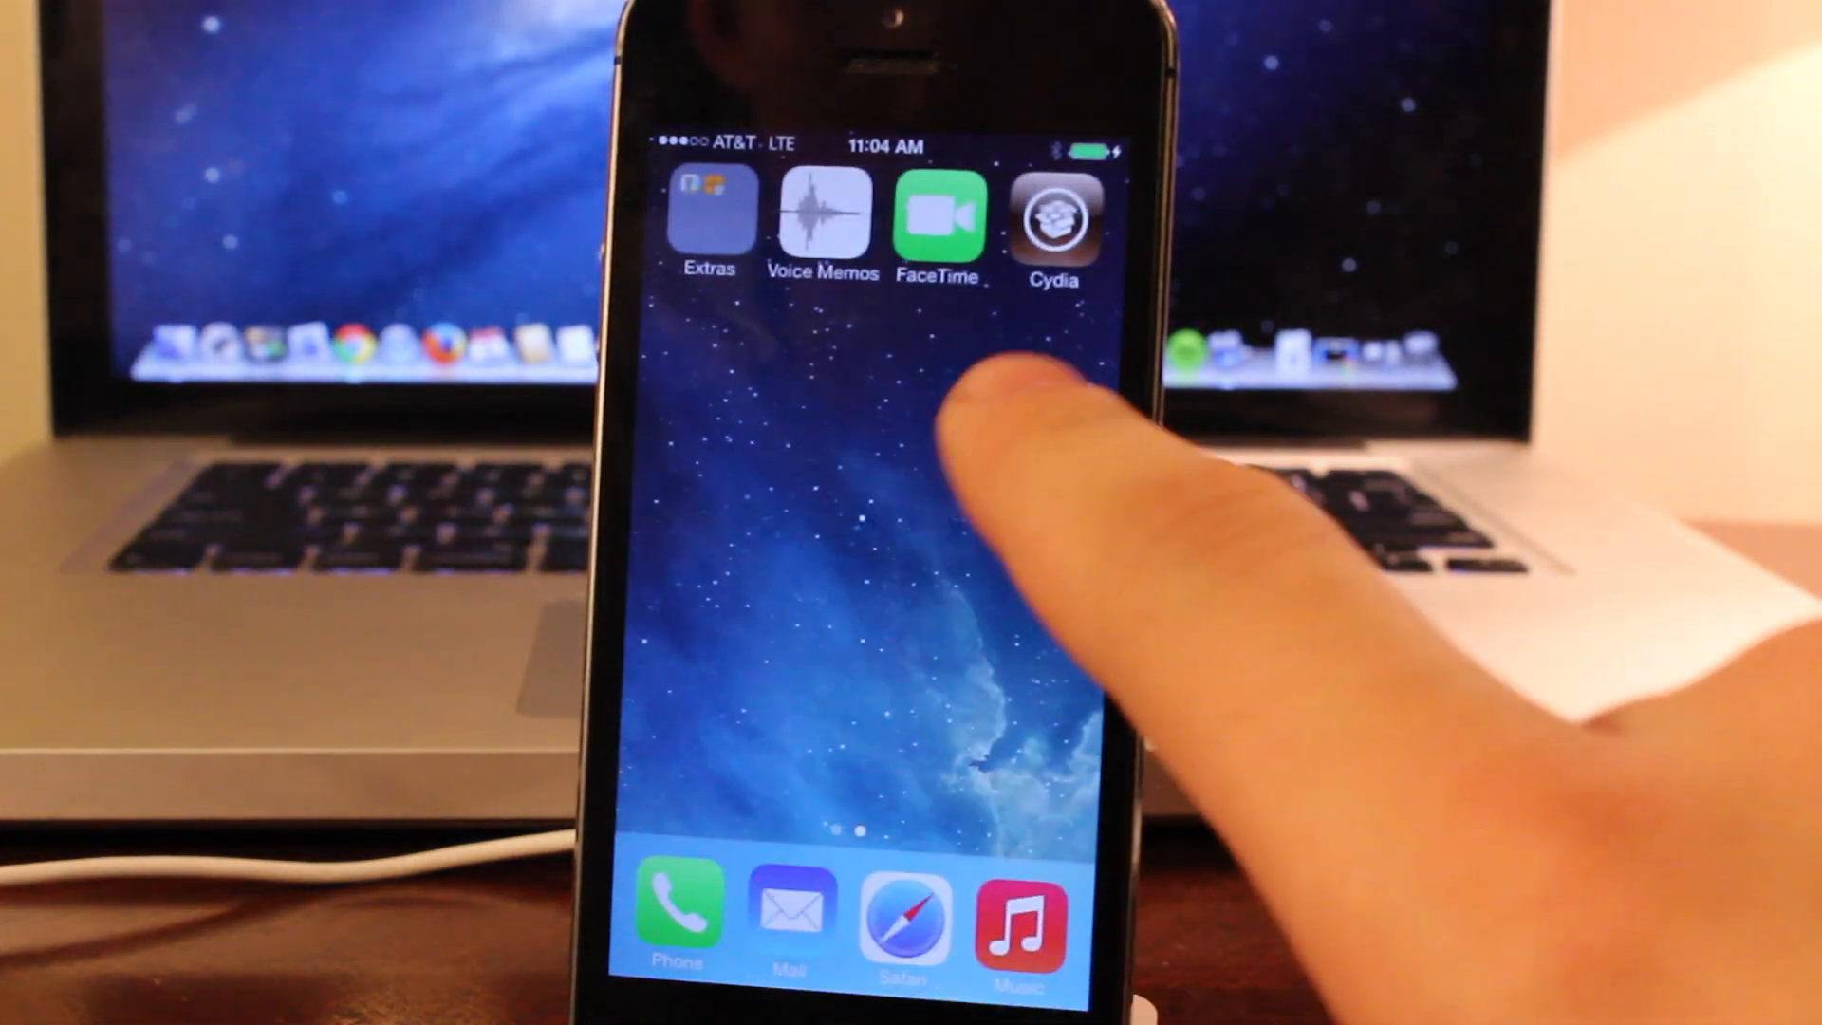
Launch Cydia on the iPhone and identify as User on the Who Are You? screen.
click(1054, 220)
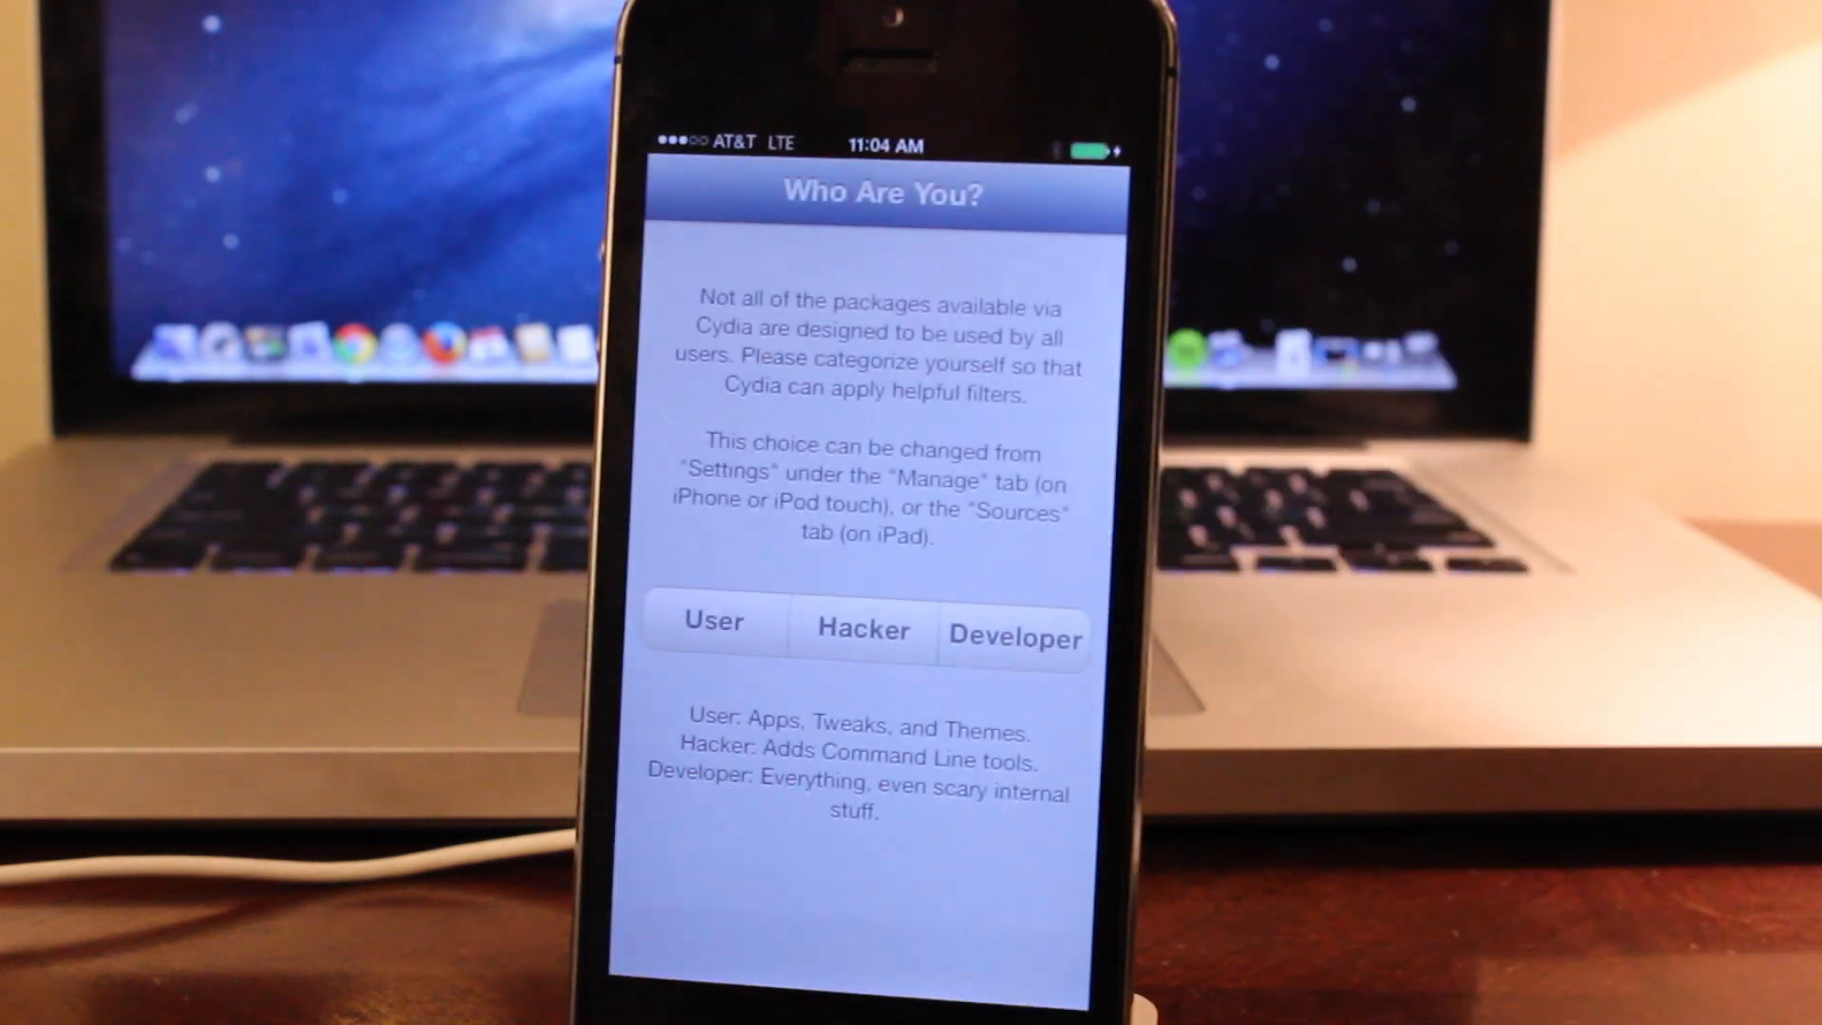
click(712, 621)
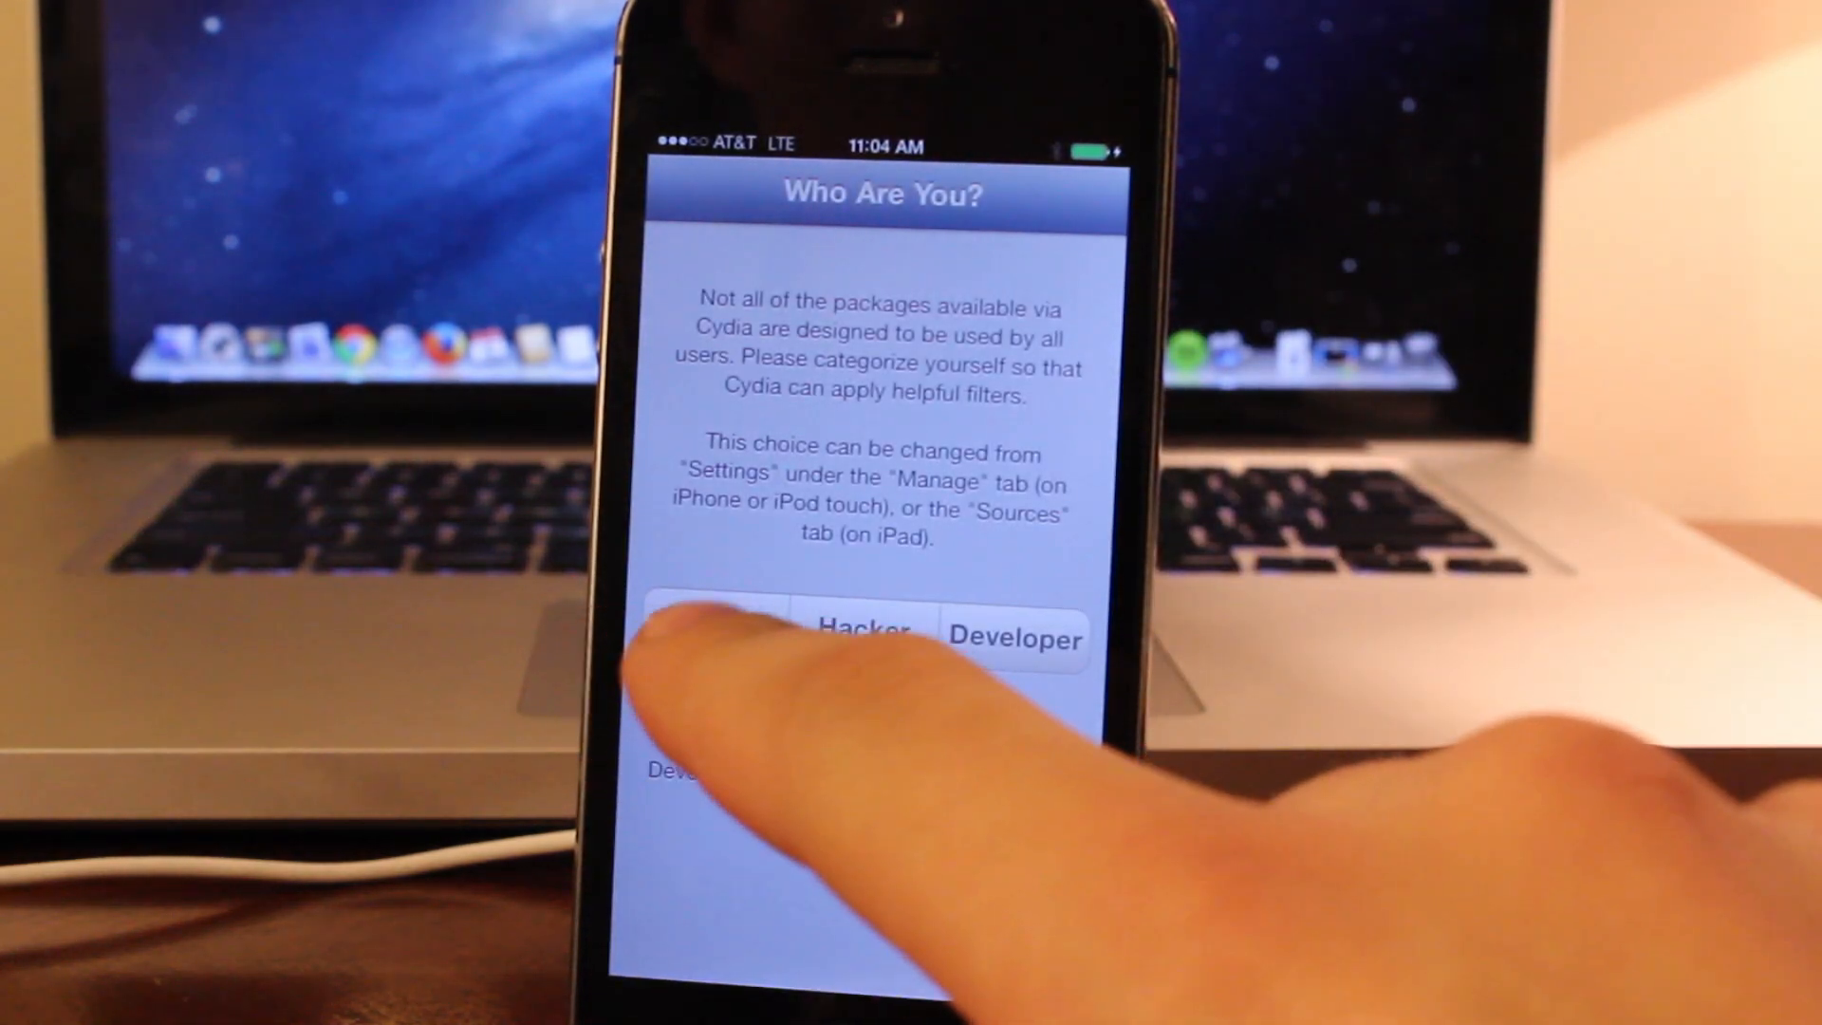
click(715, 633)
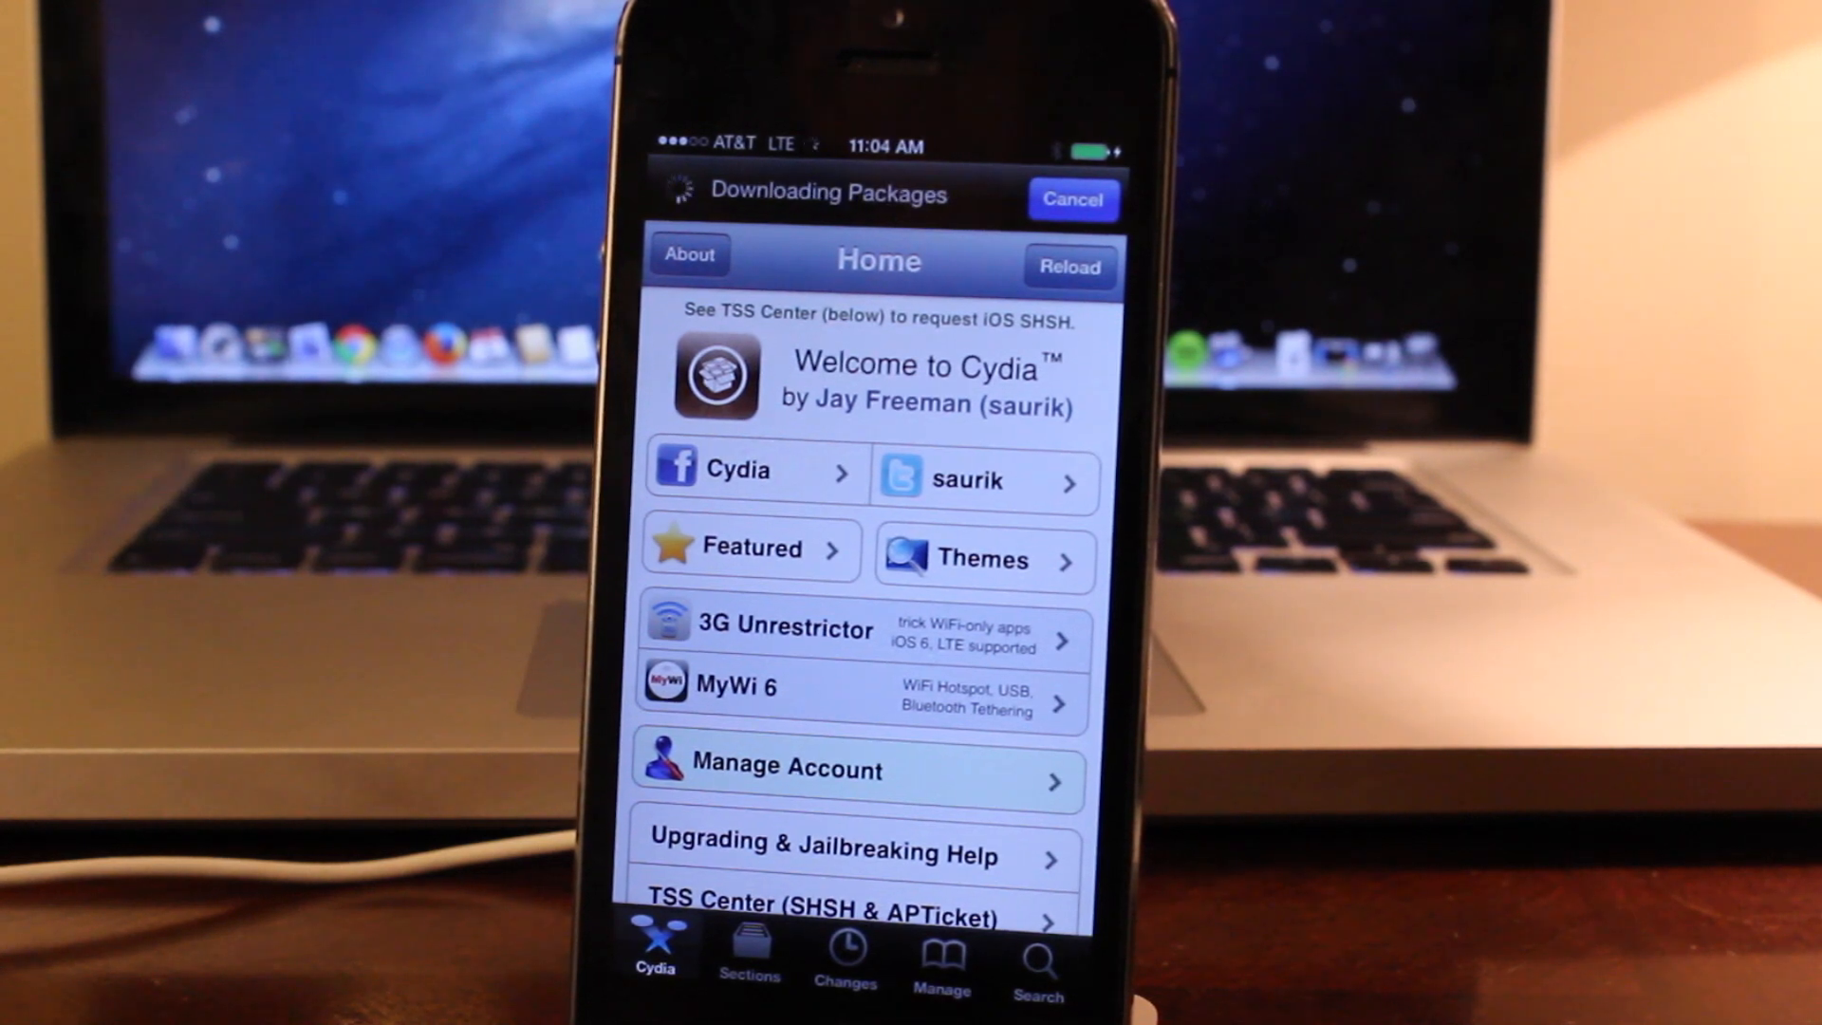
Dismiss the Essential Upgrade alert with Ignore (Temporary), staying on Cydia's Home page.
scroll(down, 3)
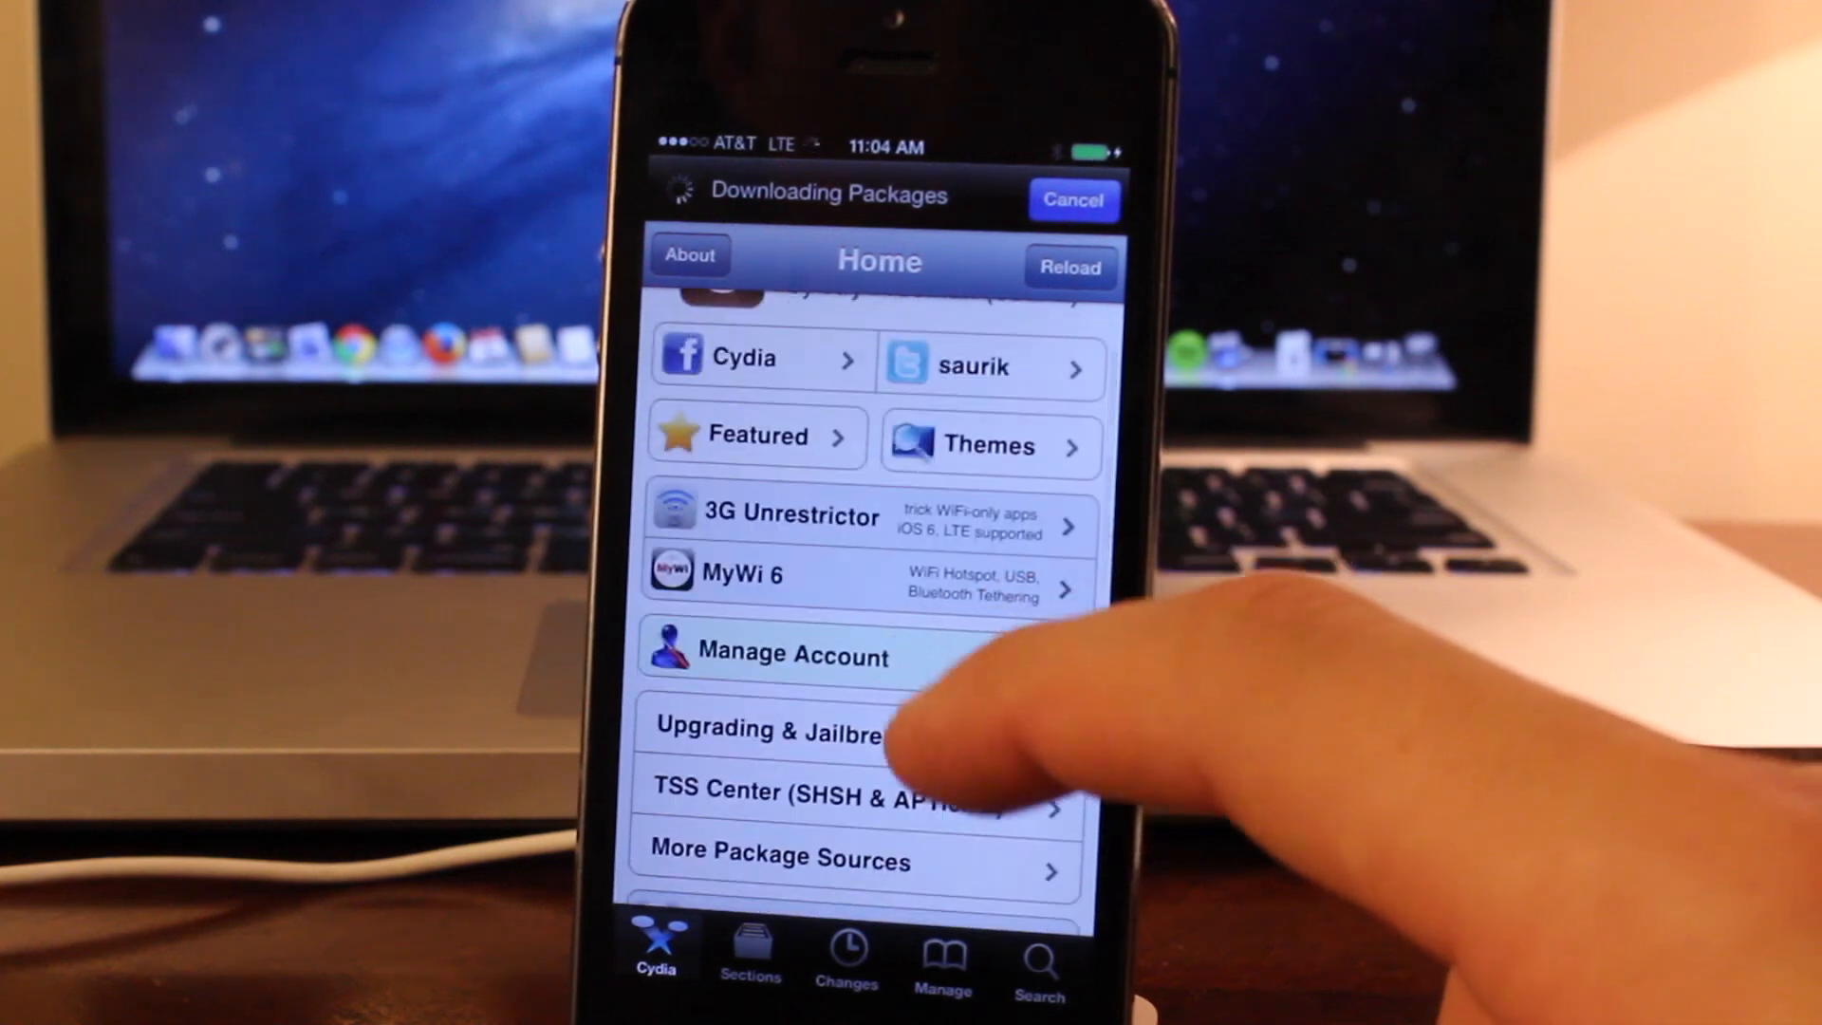
scroll(down, 3)
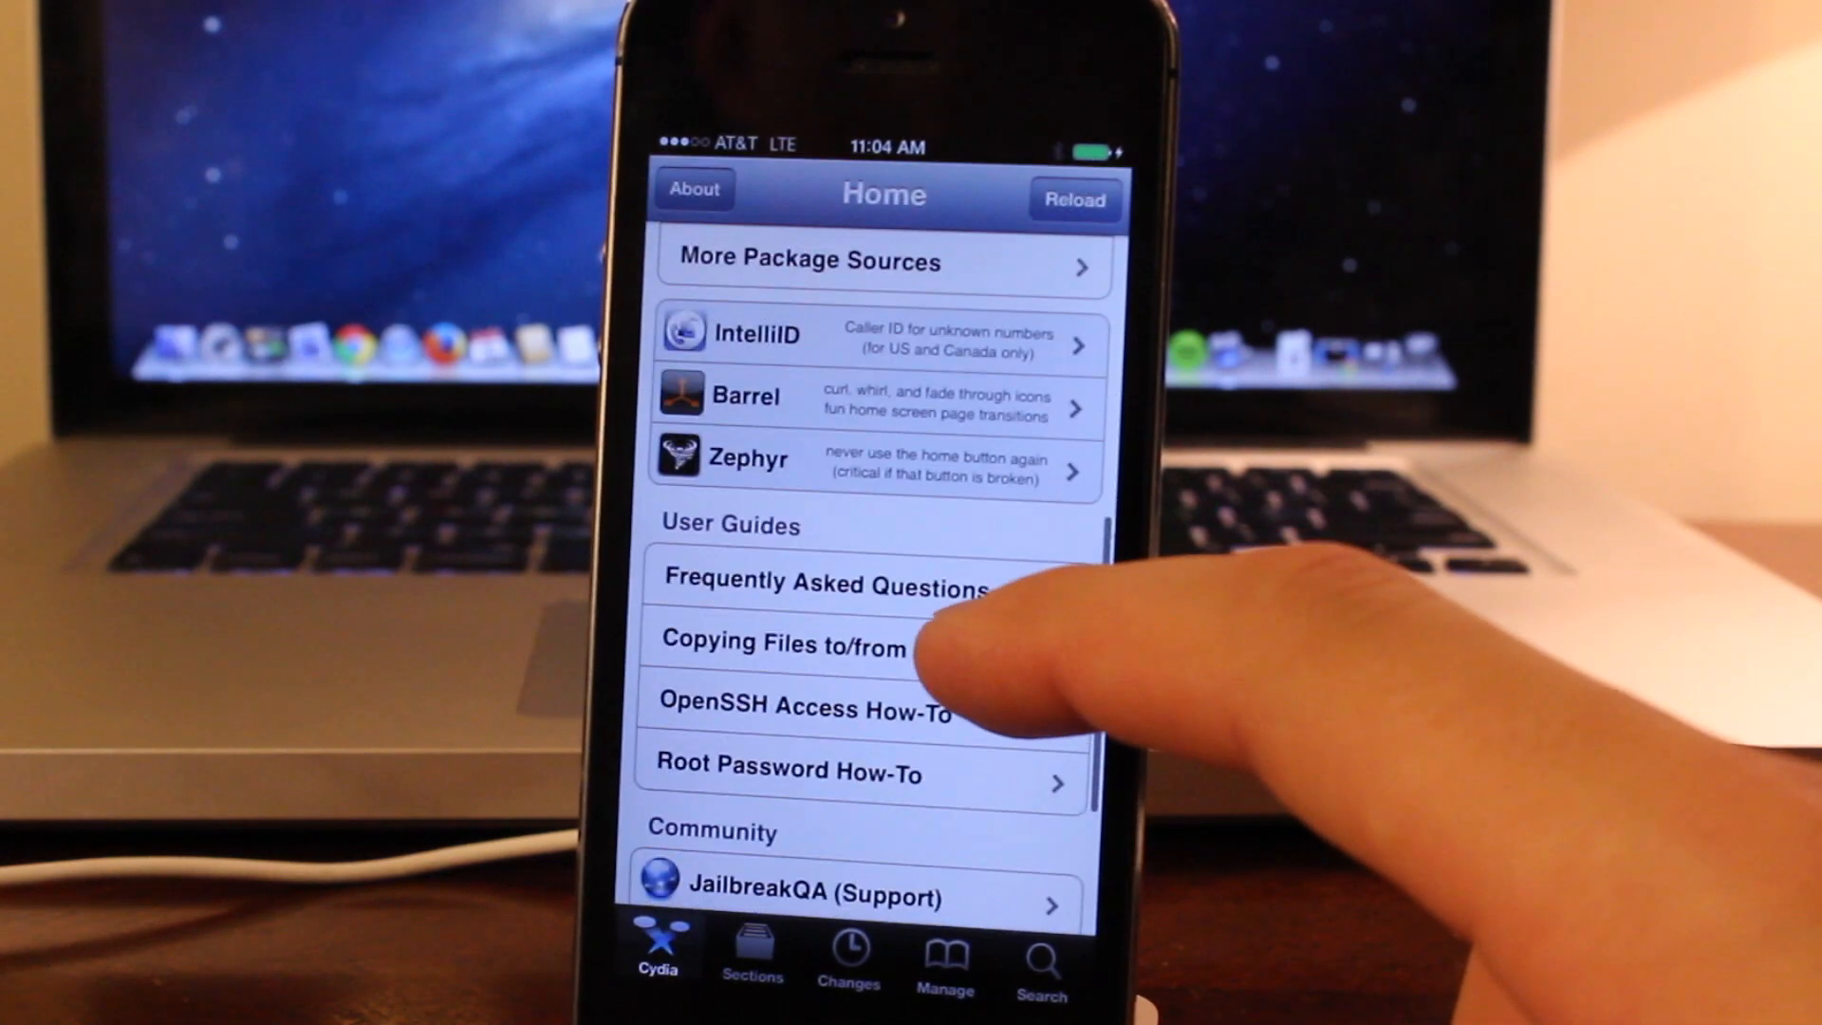
click(1072, 199)
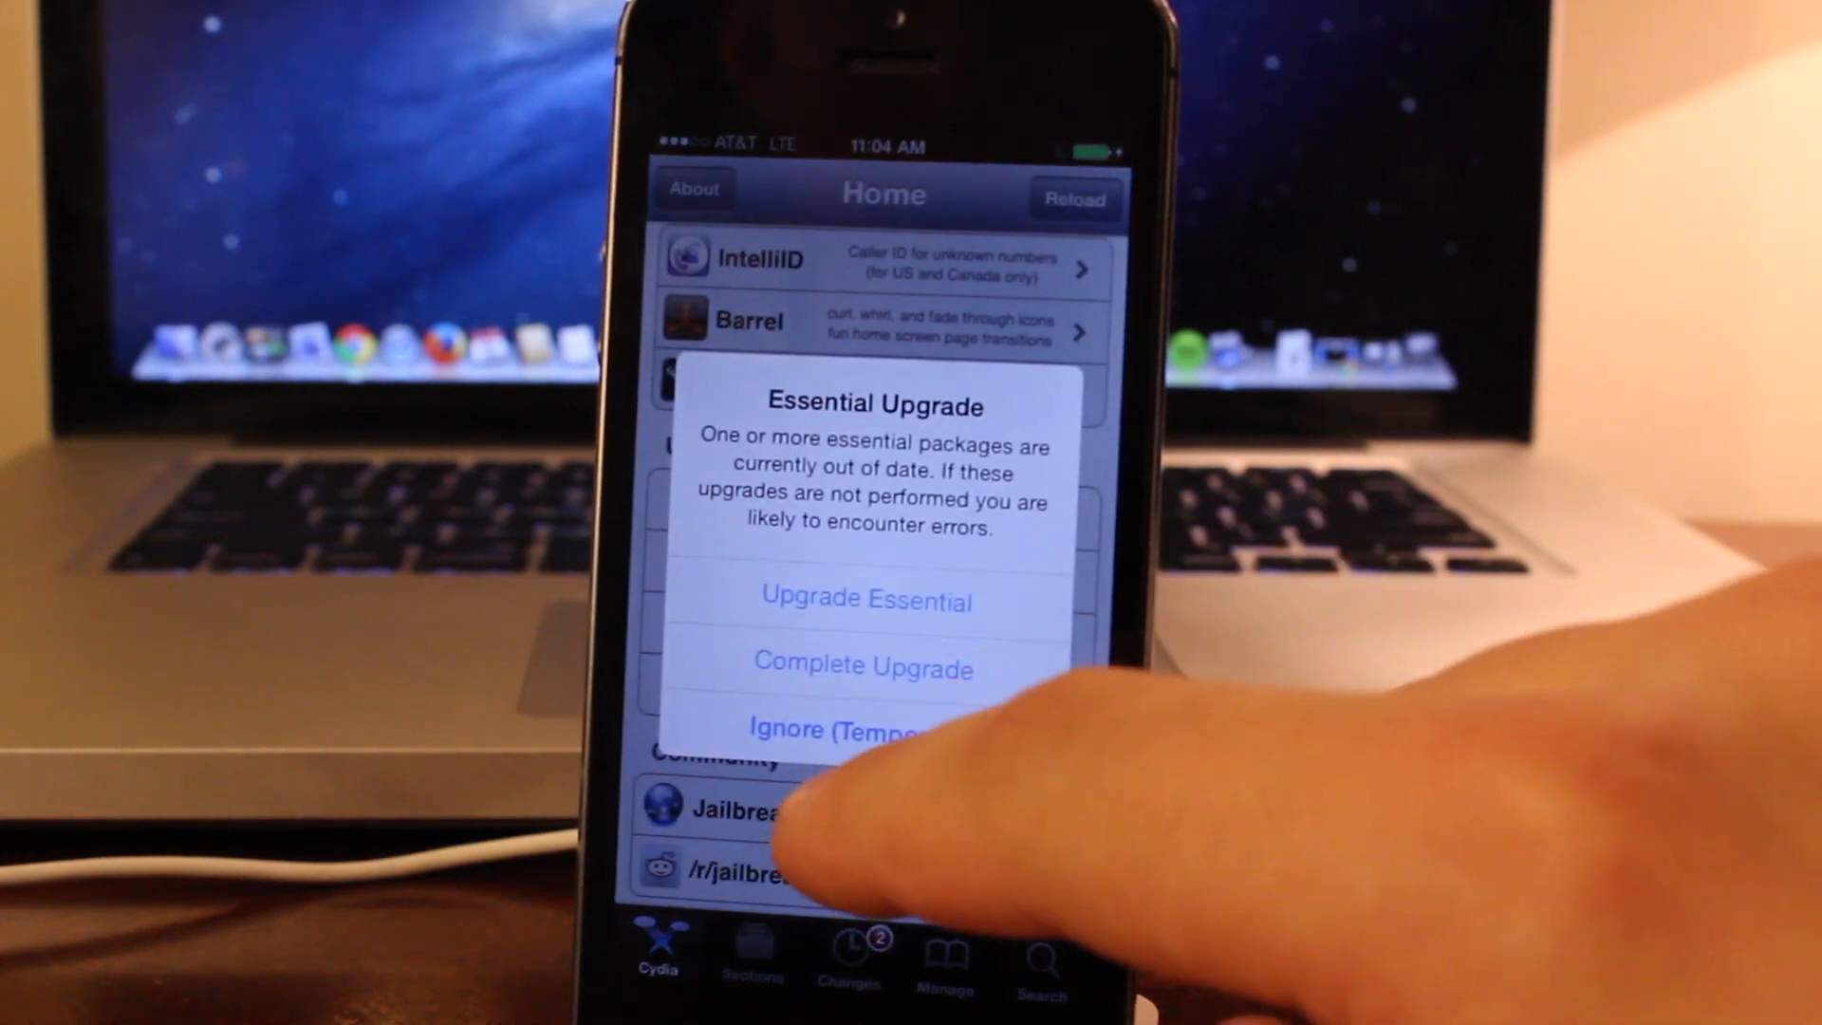
click(863, 729)
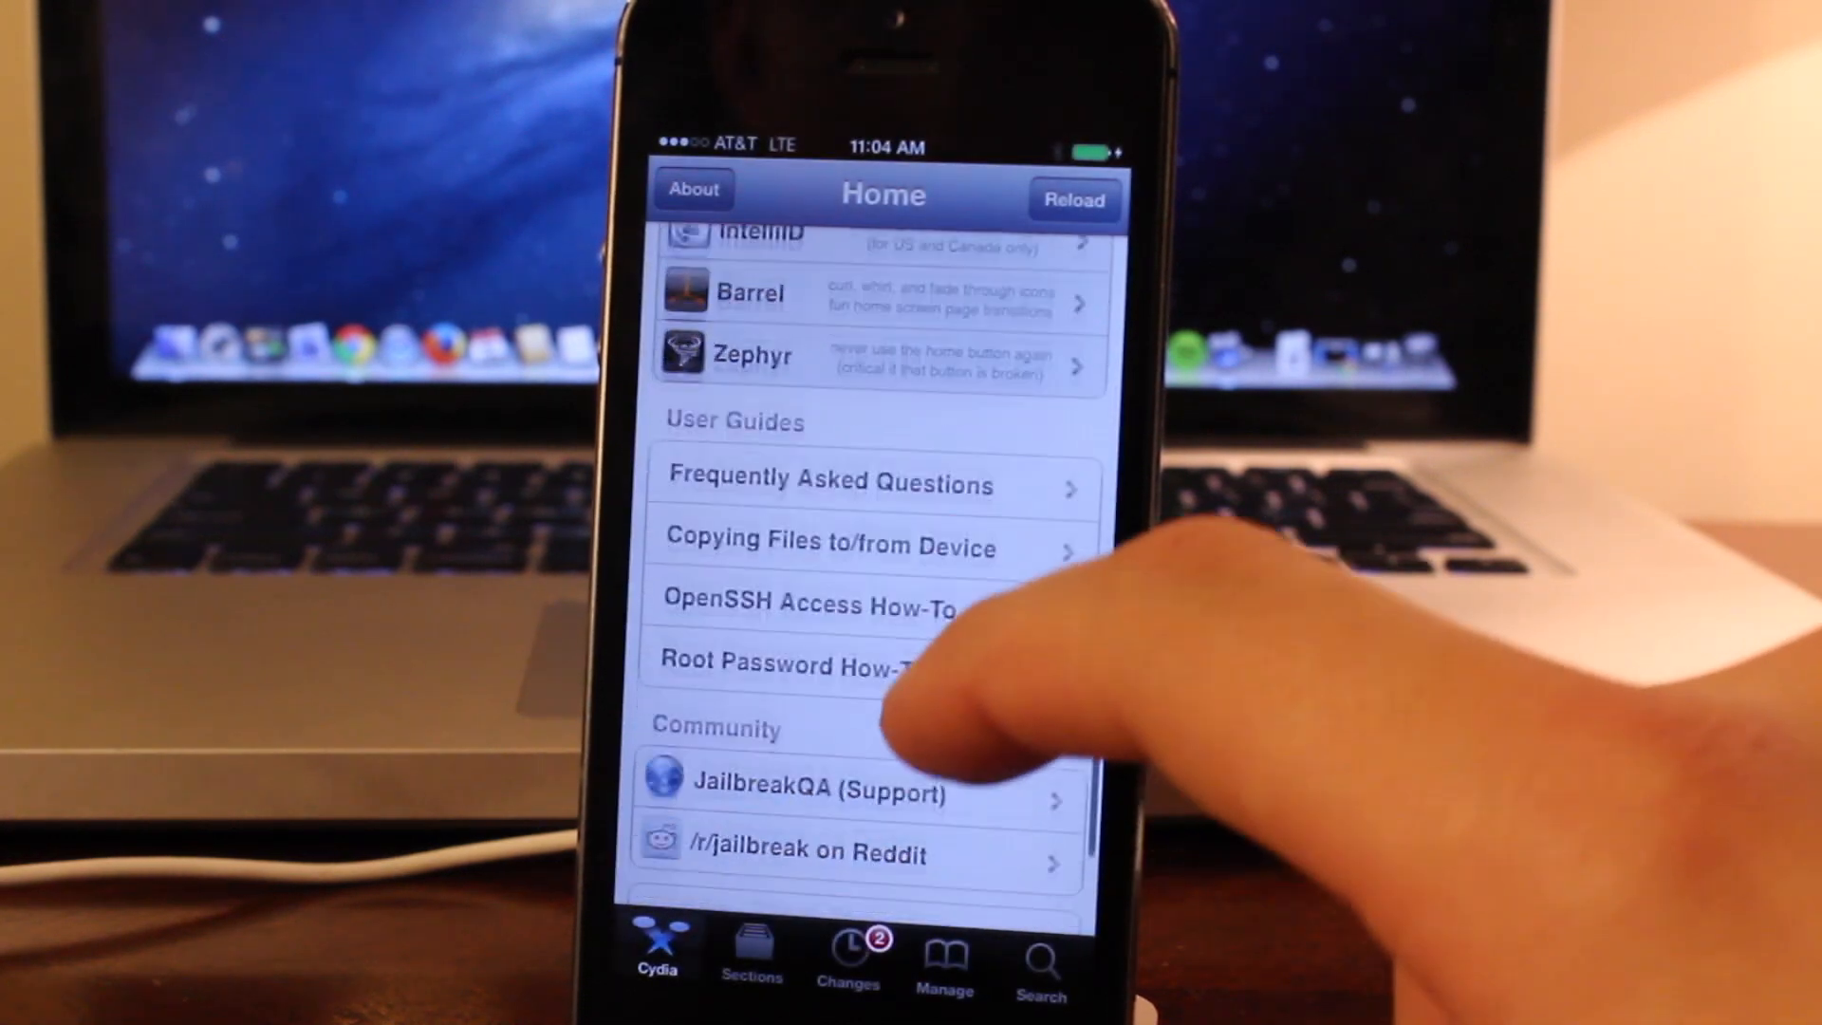